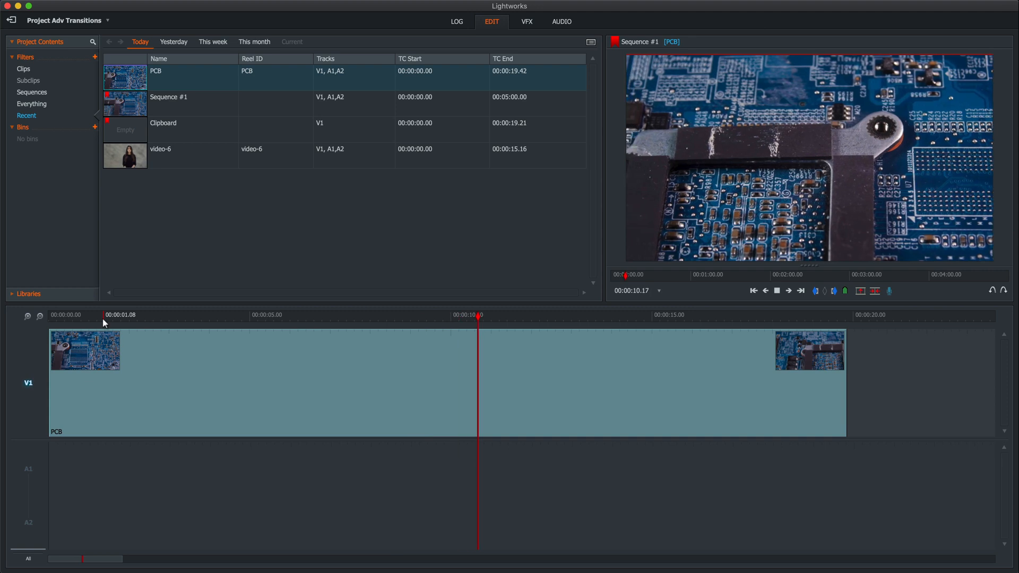
# Step: Preview the PCB clip, switch to the VFX workspace and mark the section from about 00:00:03.10
pyautogui.click(774, 291)
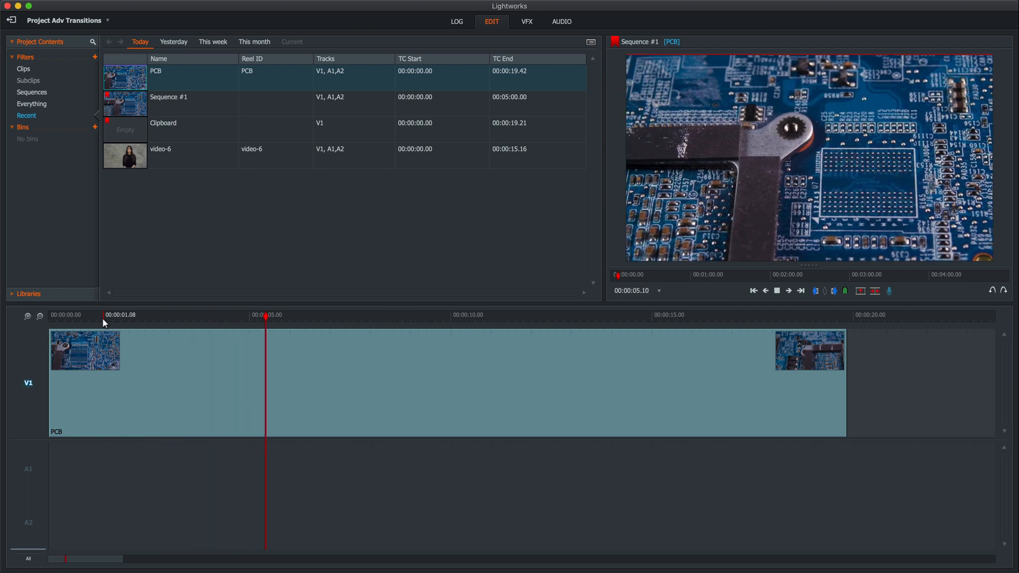
pyautogui.click(776, 291)
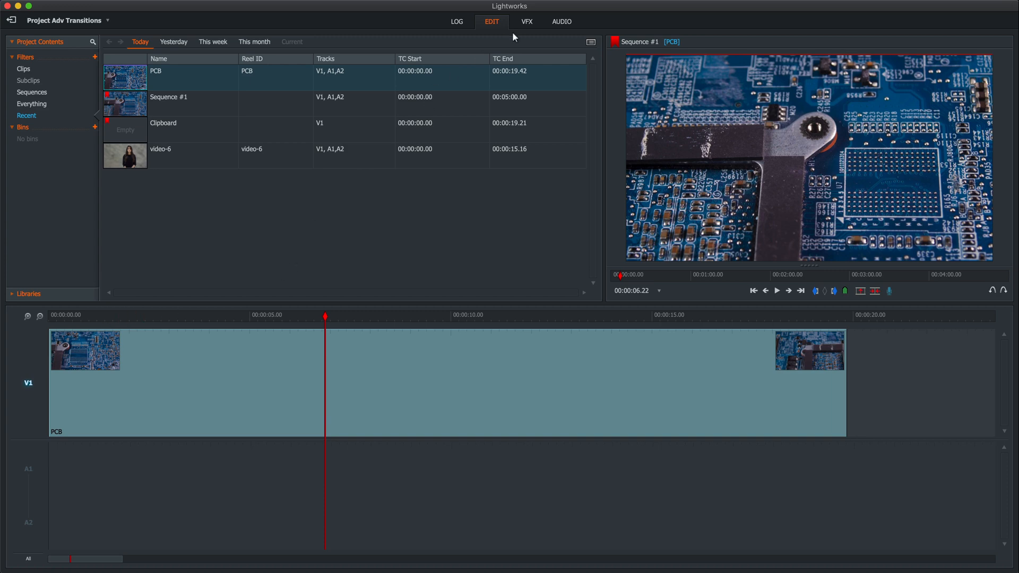
pyautogui.click(526, 21)
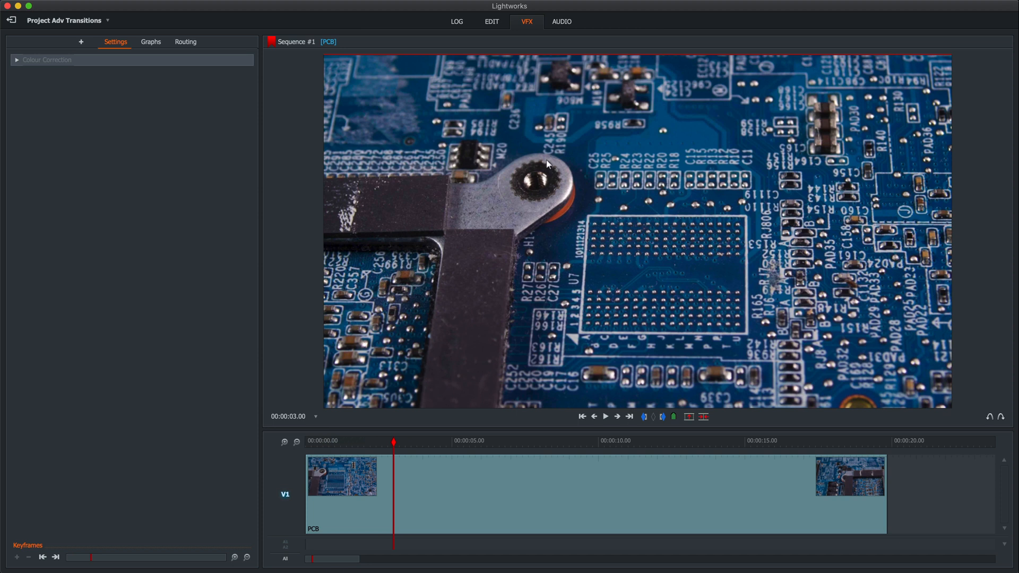
pyautogui.moveTo(540, 199)
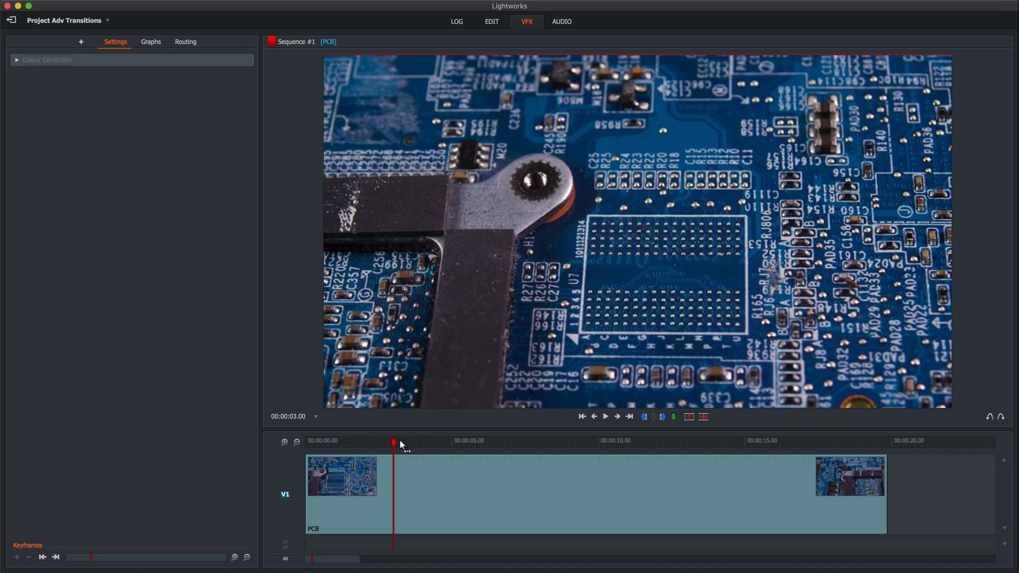
pyautogui.moveTo(393, 445); pyautogui.dragTo(404, 445)
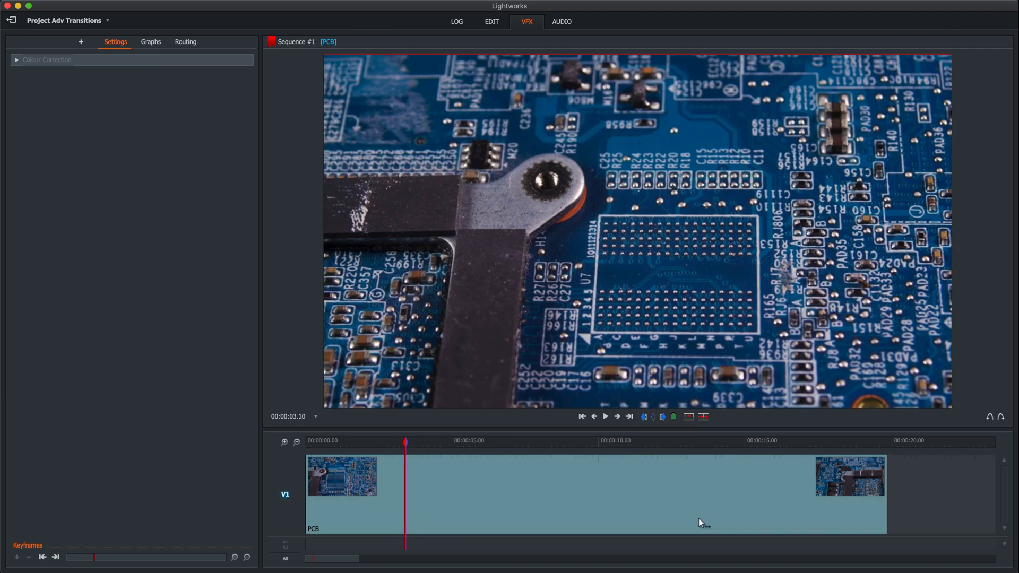
pyautogui.click(604, 416)
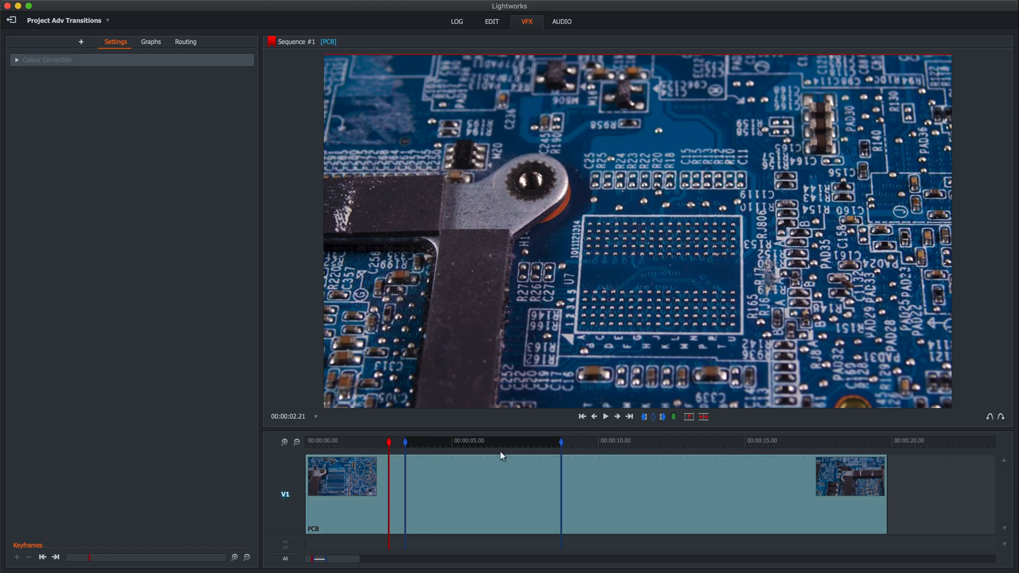
pyautogui.moveTo(284, 235)
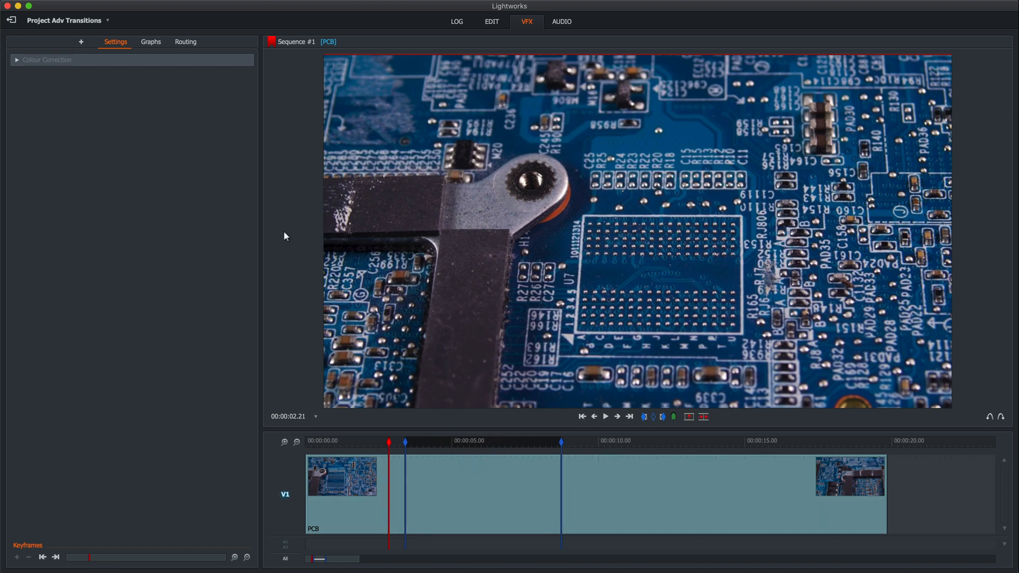
# Step: Apply a Matte > Simple 2D Shape effect, set Shape to Ellipse and colour it red
pyautogui.click(82, 41)
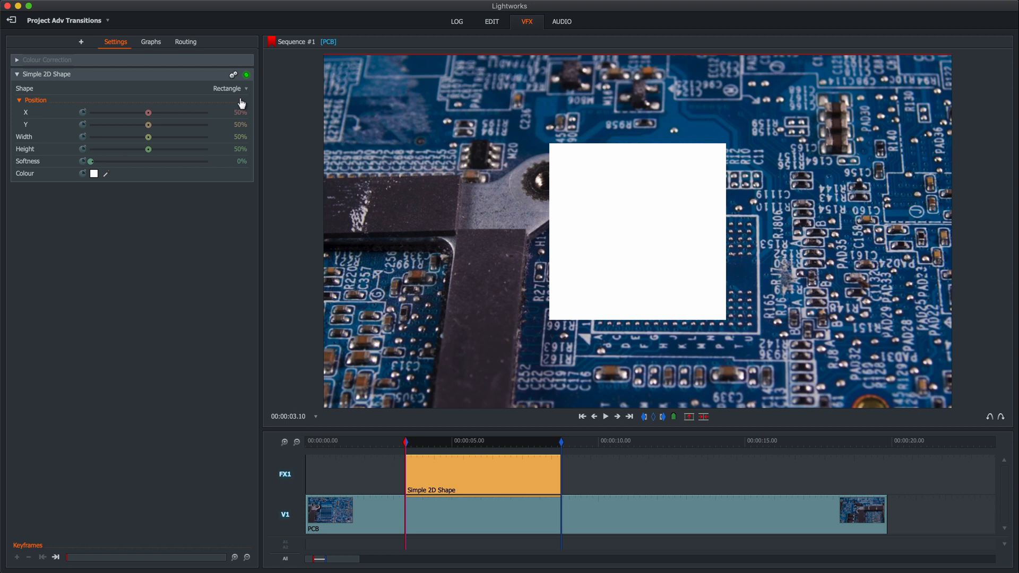
pyautogui.click(227, 88)
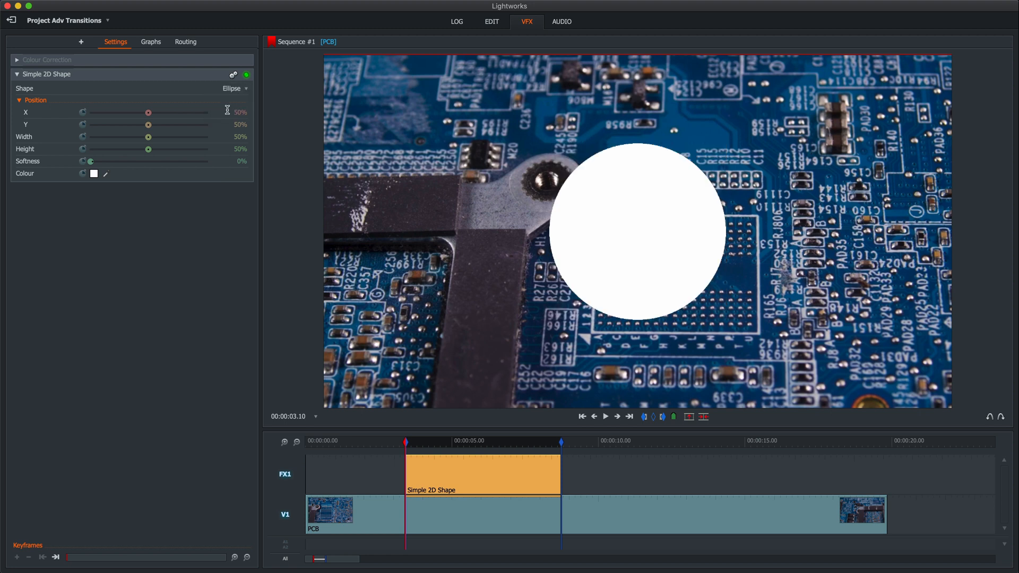
pyautogui.click(94, 173)
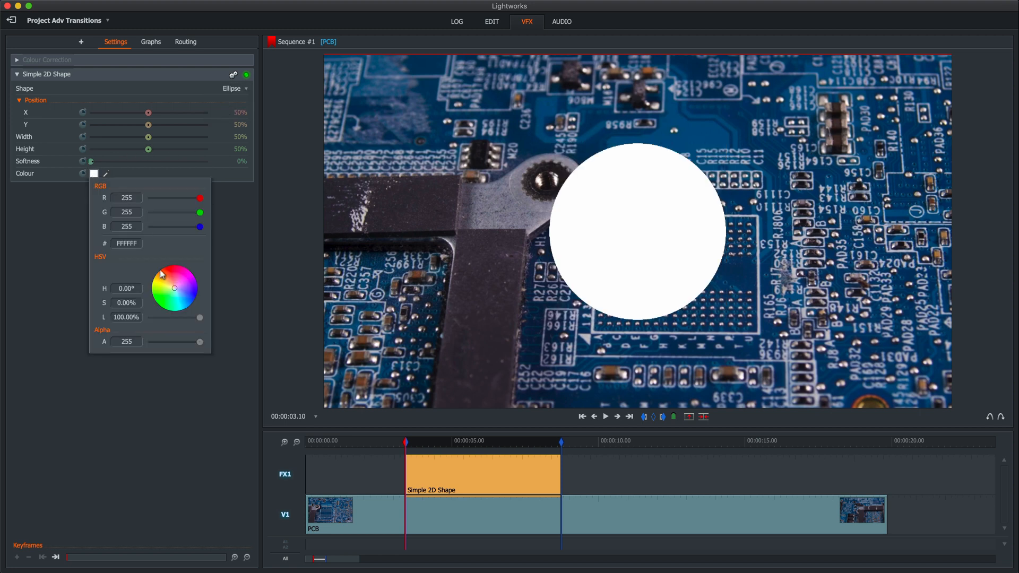
pyautogui.click(163, 272)
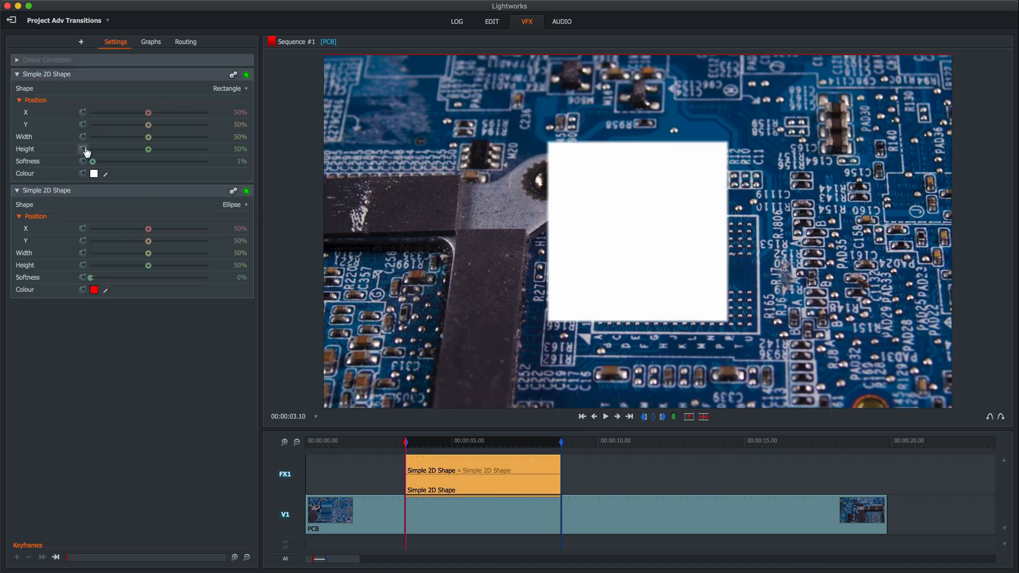
# Step: Set the second Simple 2D Shape to Ellipse at 48% width and height, leaving a thin red ring
pyautogui.click(230, 88)
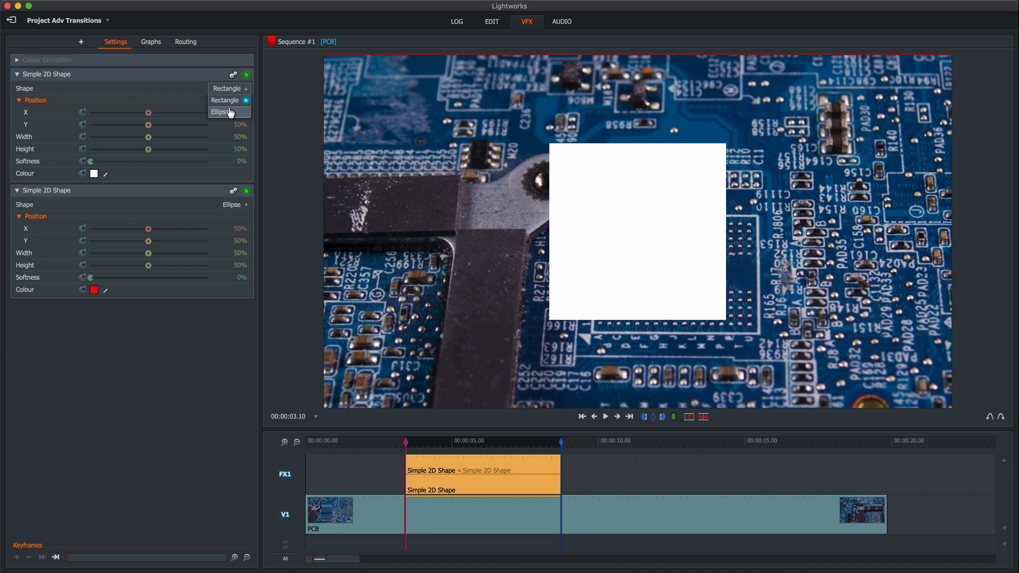
pyautogui.click(223, 111)
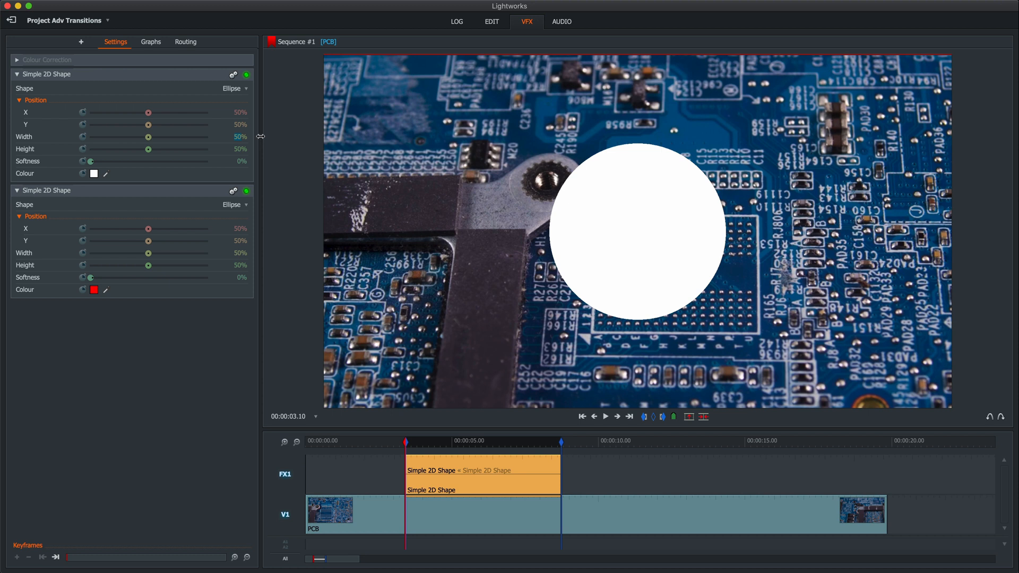
pyautogui.moveTo(148, 137); pyautogui.dragTo(138, 136)
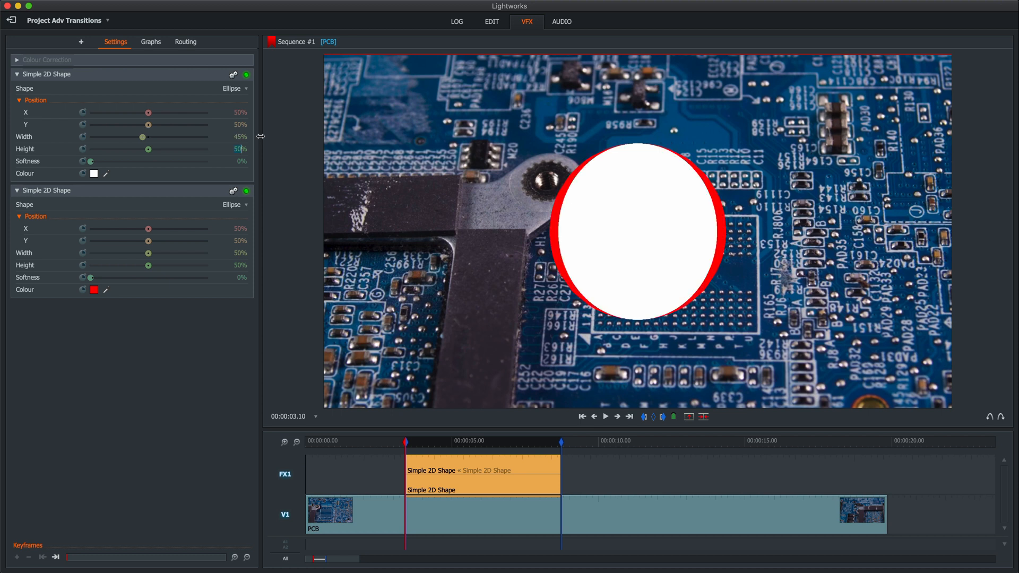
pyautogui.moveTo(148, 148); pyautogui.dragTo(137, 149)
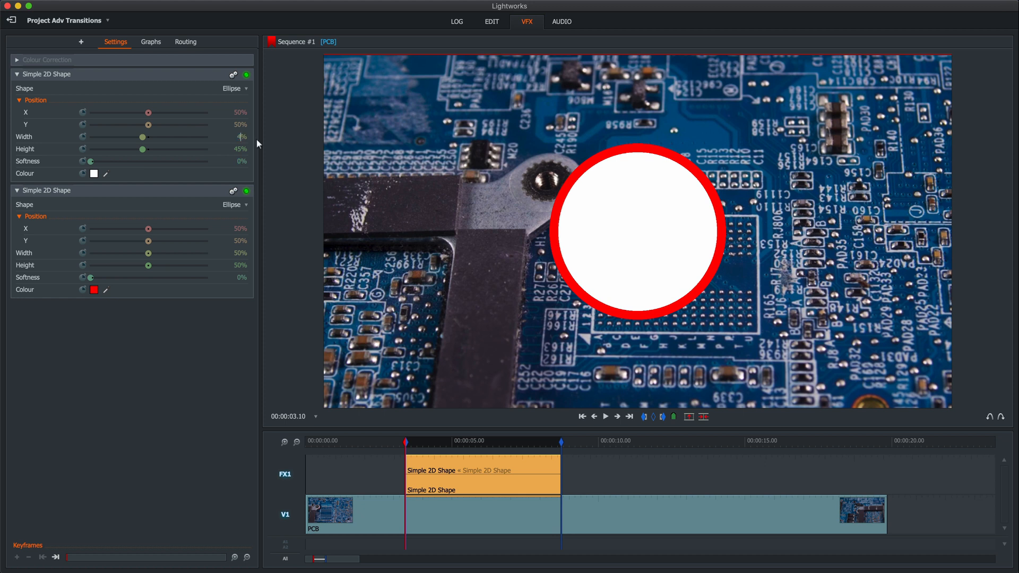
pyautogui.moveTo(128, 137); pyautogui.dragTo(129, 136)
pyautogui.write('48')
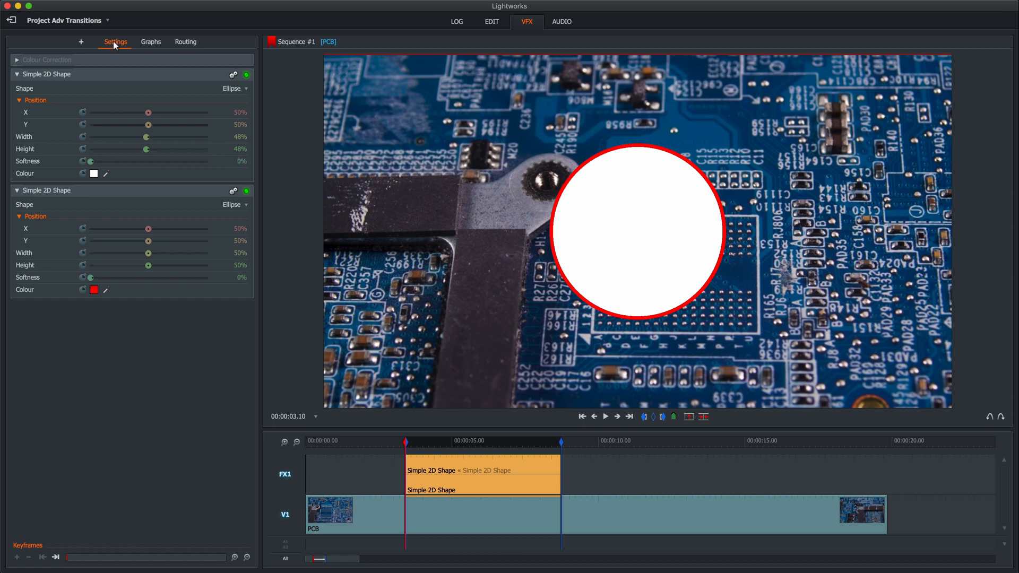
# Step: Browse the effects library's Key category to add a Lumakey on top
pyautogui.click(81, 42)
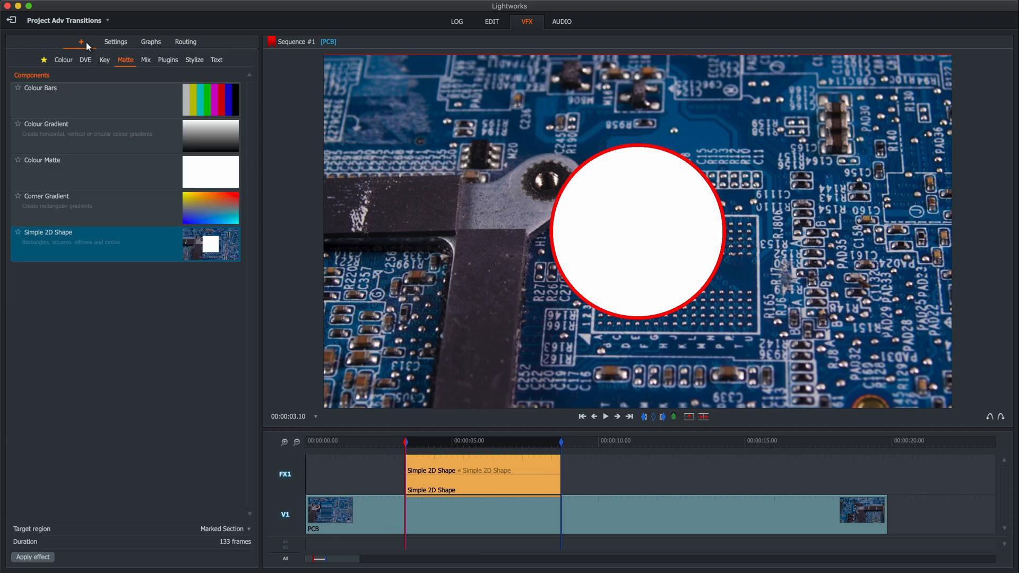
pyautogui.click(105, 60)
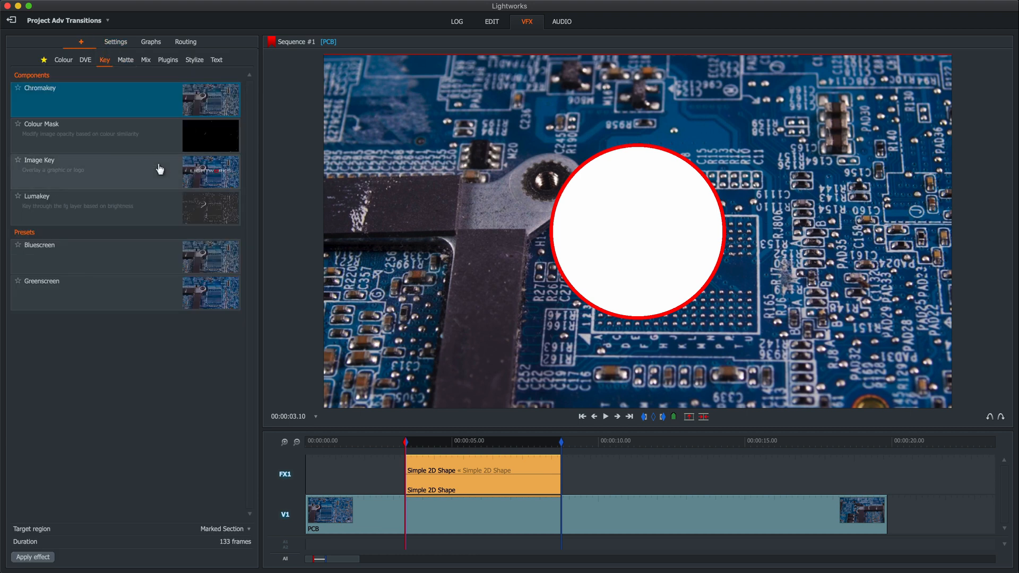
pyautogui.moveTo(78, 189)
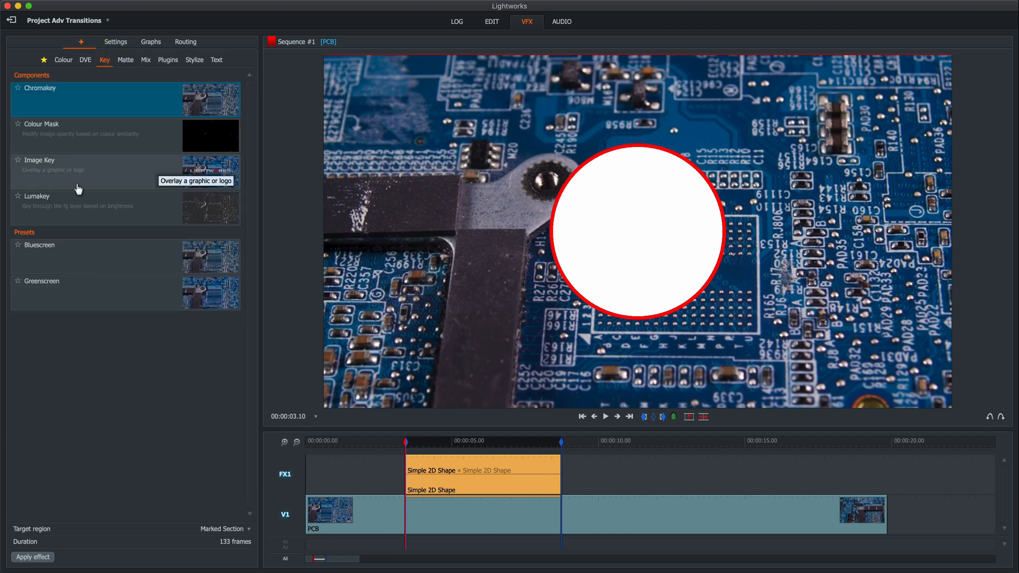
pyautogui.moveTo(117, 214)
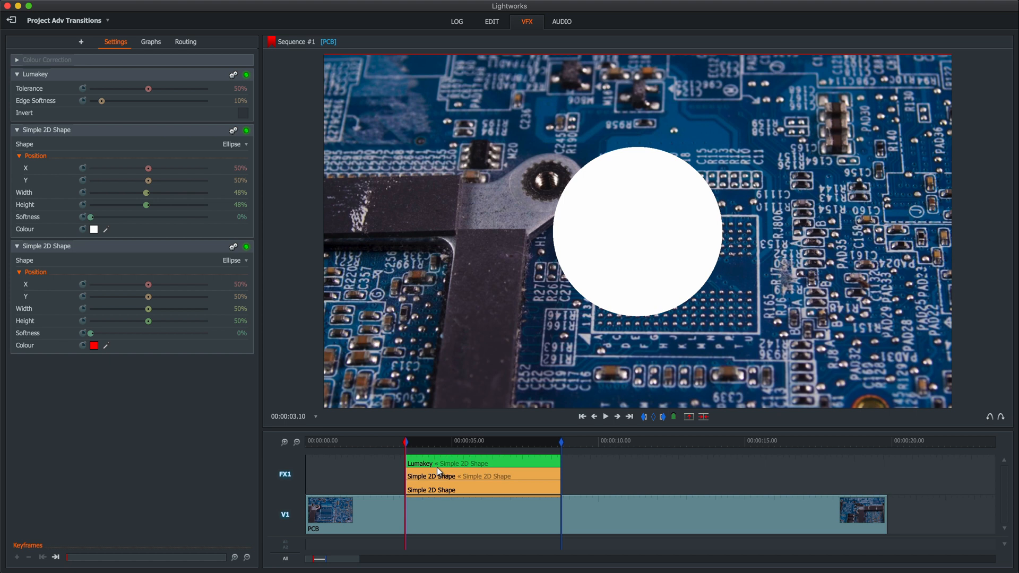
pyautogui.moveTo(241, 120)
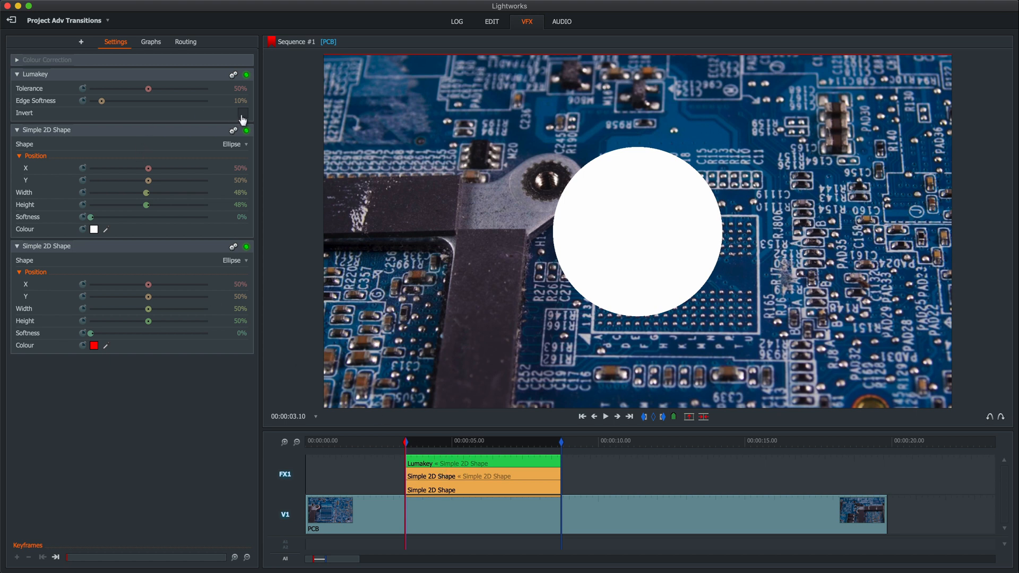
# Step: Enable Lumakey's Invert and bring Edge Softness back down to about 2.7%
pyautogui.click(242, 113)
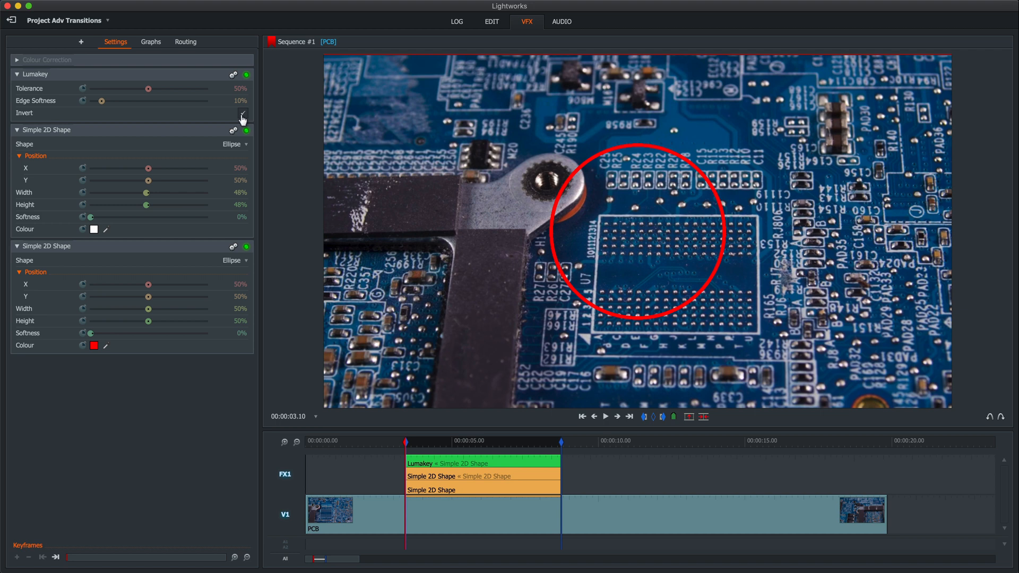
pyautogui.click(242, 112)
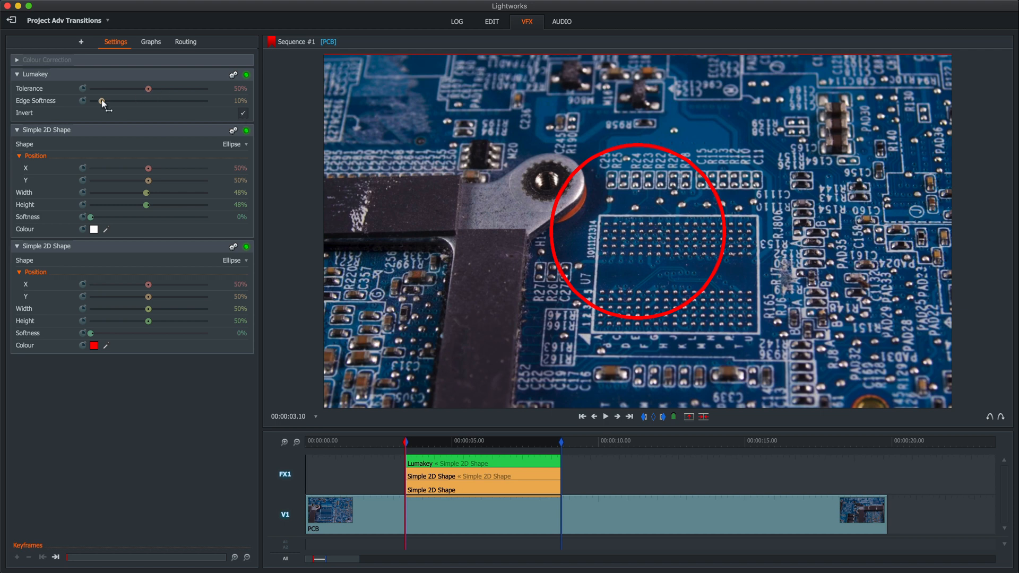
pyautogui.moveTo(102, 101); pyautogui.dragTo(153, 101)
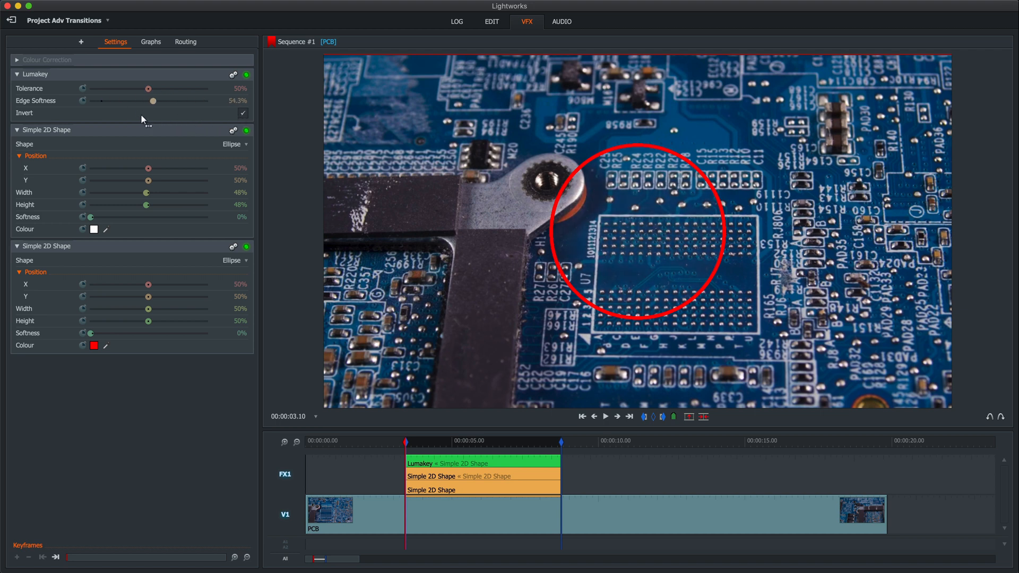
pyautogui.moveTo(153, 101); pyautogui.dragTo(111, 101)
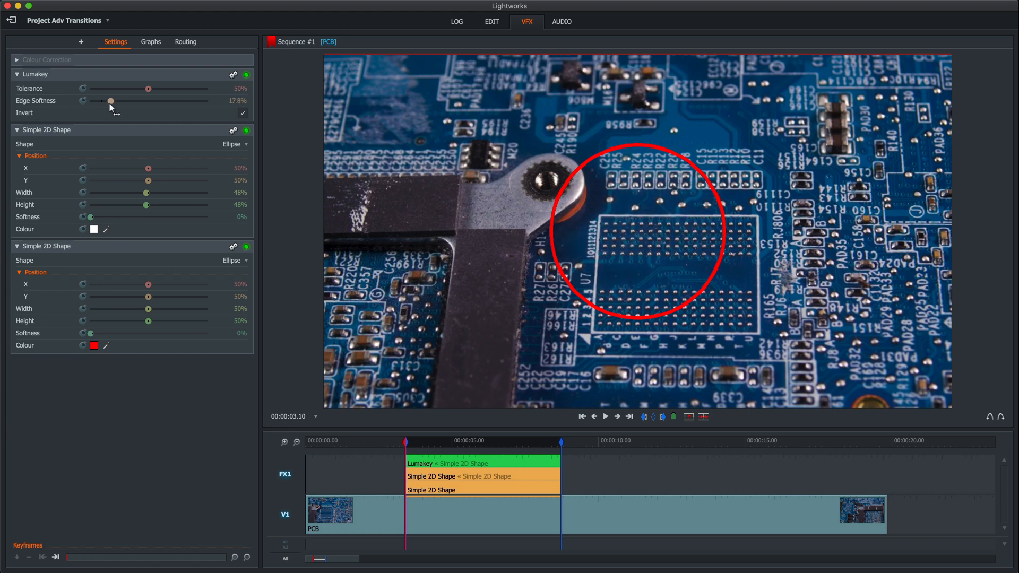
pyautogui.moveTo(109, 100); pyautogui.dragTo(93, 100)
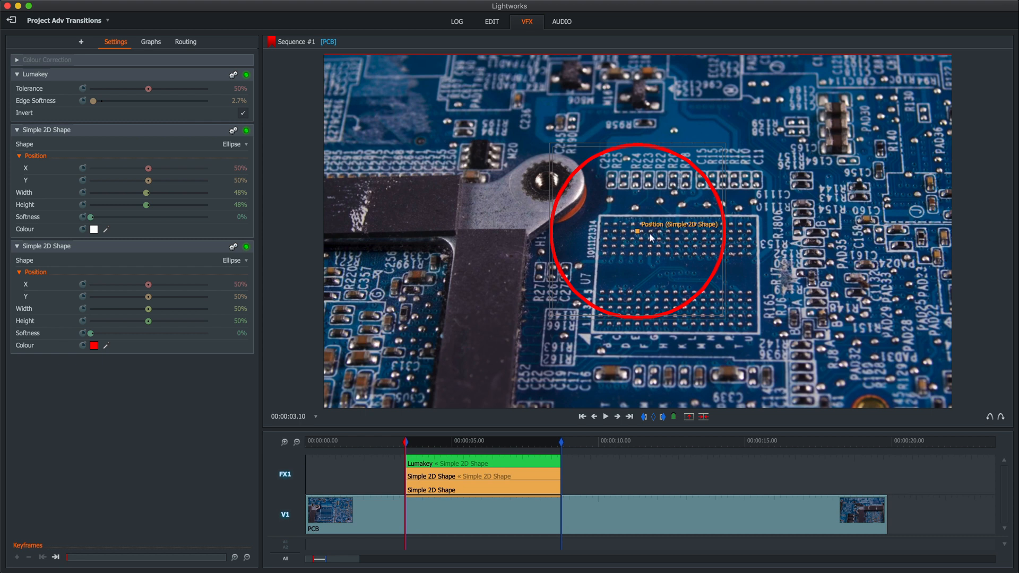
# Step: Drag the ring onto the mounting screw and shrink the red ellipse's width to 25%
pyautogui.moveTo(649, 231); pyautogui.dragTo(552, 189)
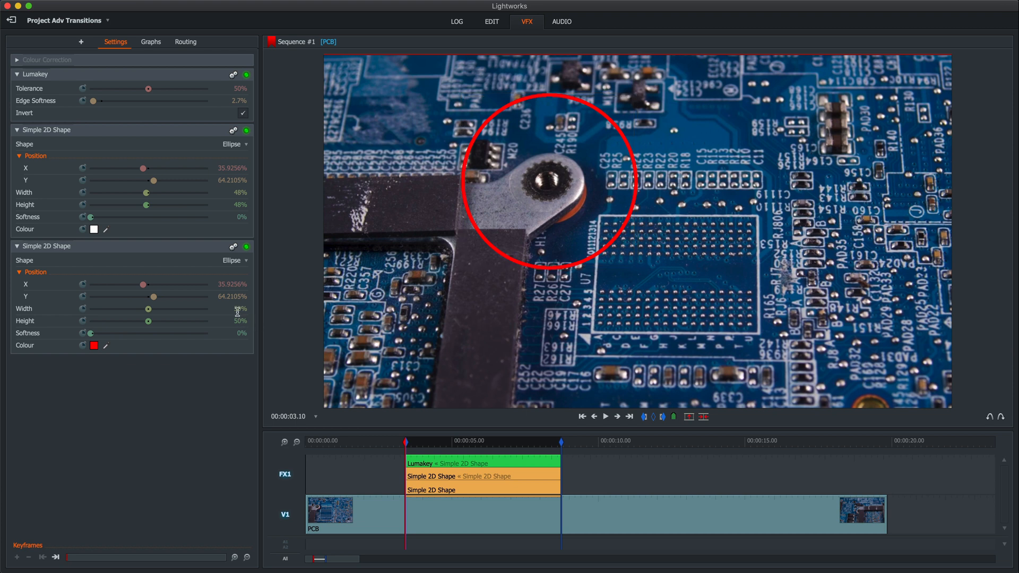
pyautogui.write('25')
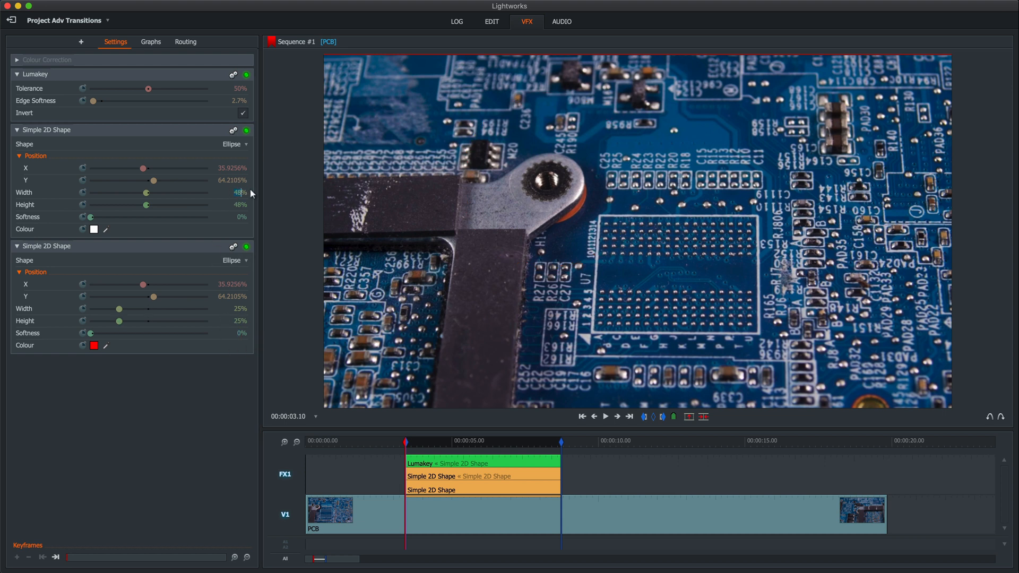
pyautogui.moveTo(130, 192); pyautogui.dragTo(106, 192)
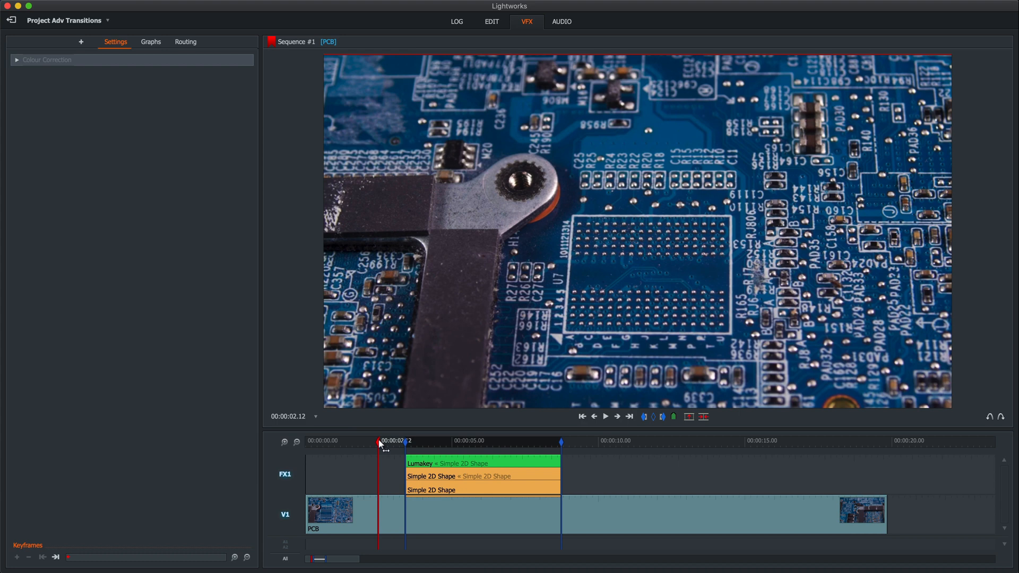
# Step: Go to the effect's first frame, where the 23% white ellipse gives a small ring around the screw
pyautogui.click(603, 416)
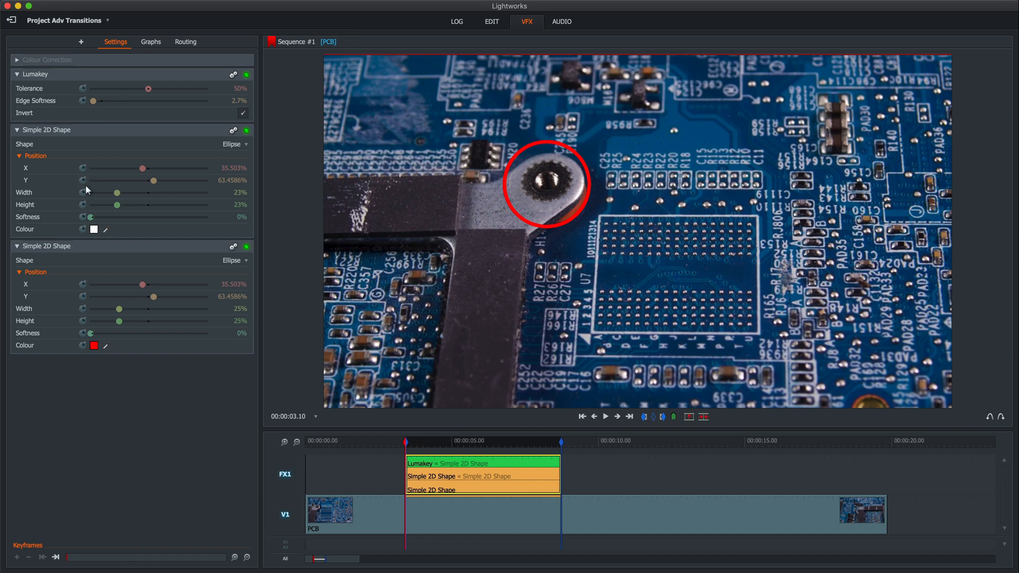
pyautogui.moveTo(103, 227)
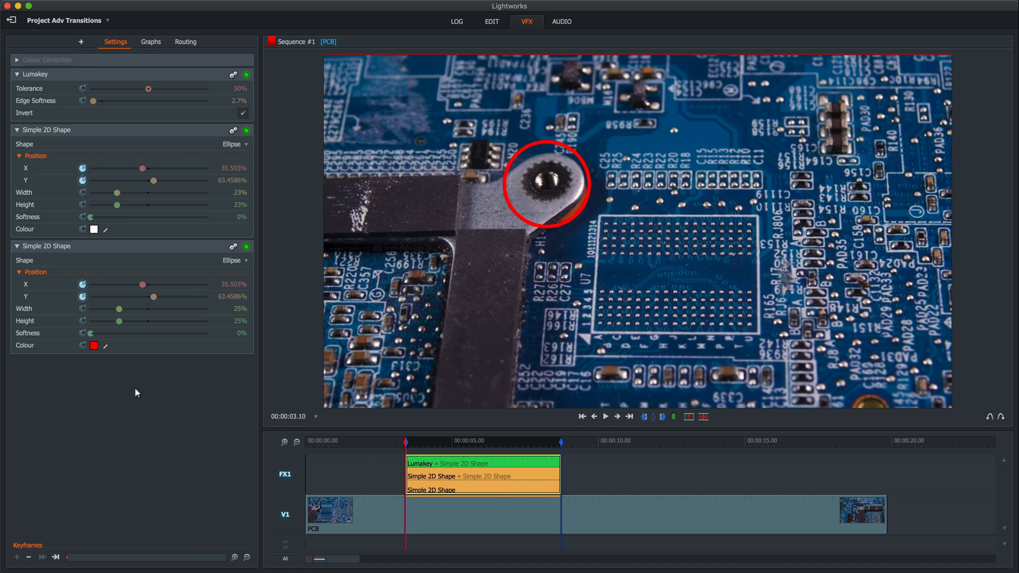
pyautogui.moveTo(126, 98)
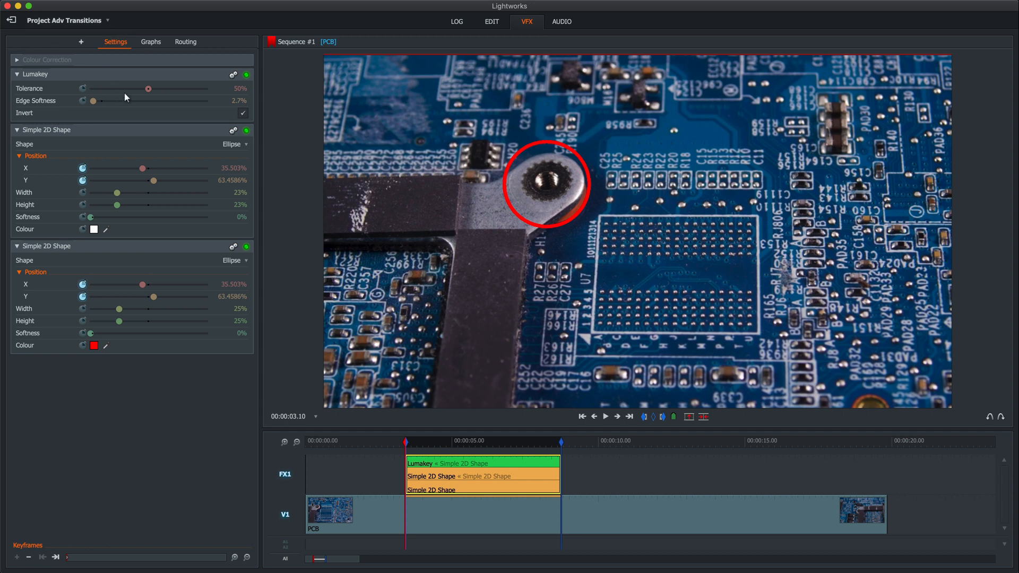
pyautogui.moveTo(132, 114)
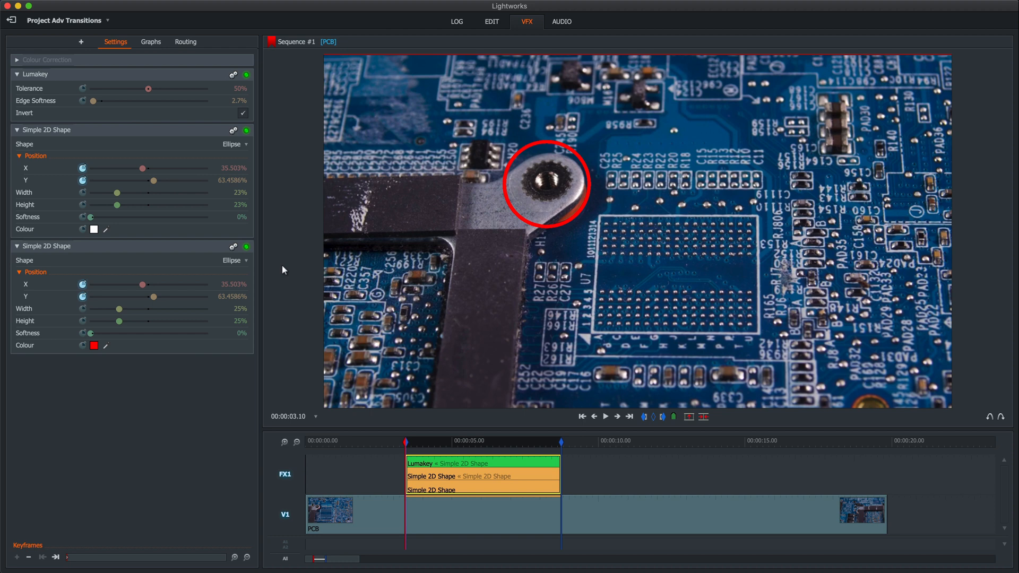
# Step: Move the playhead toward the effect's end to check where the screw has drifted from the ring
pyautogui.click(604, 416)
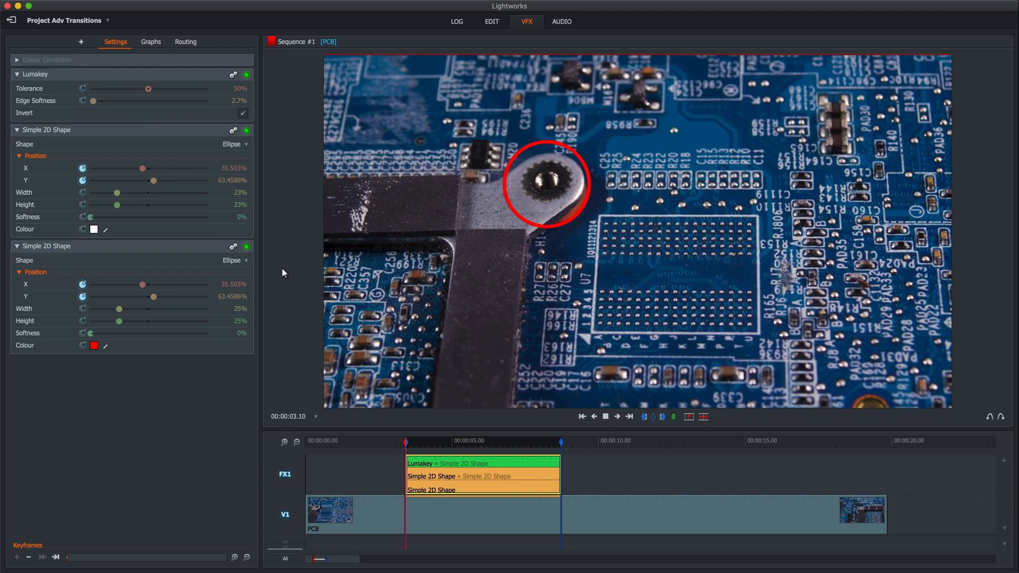
pyautogui.click(462, 440)
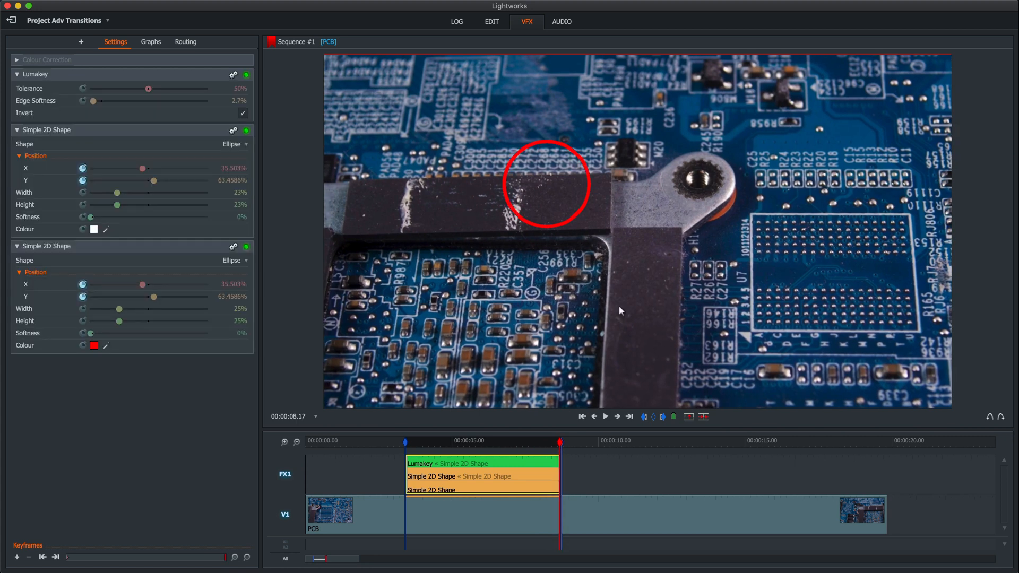
# Step: Drag the ring in the viewer back onto the screw at the effect's end, recording the position keyframe
pyautogui.moveTo(545, 192); pyautogui.dragTo(566, 187)
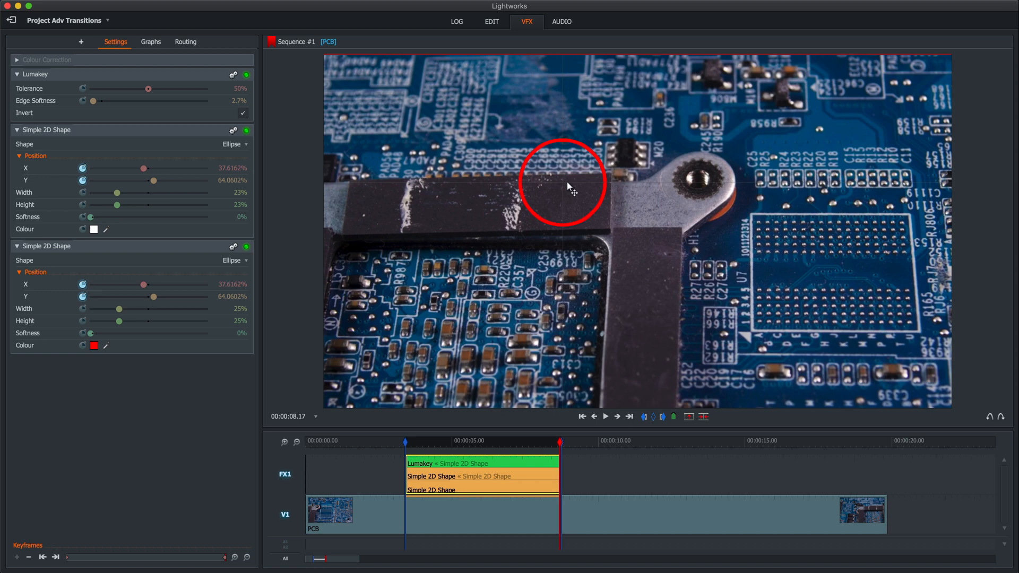
pyautogui.moveTo(569, 187); pyautogui.dragTo(698, 181)
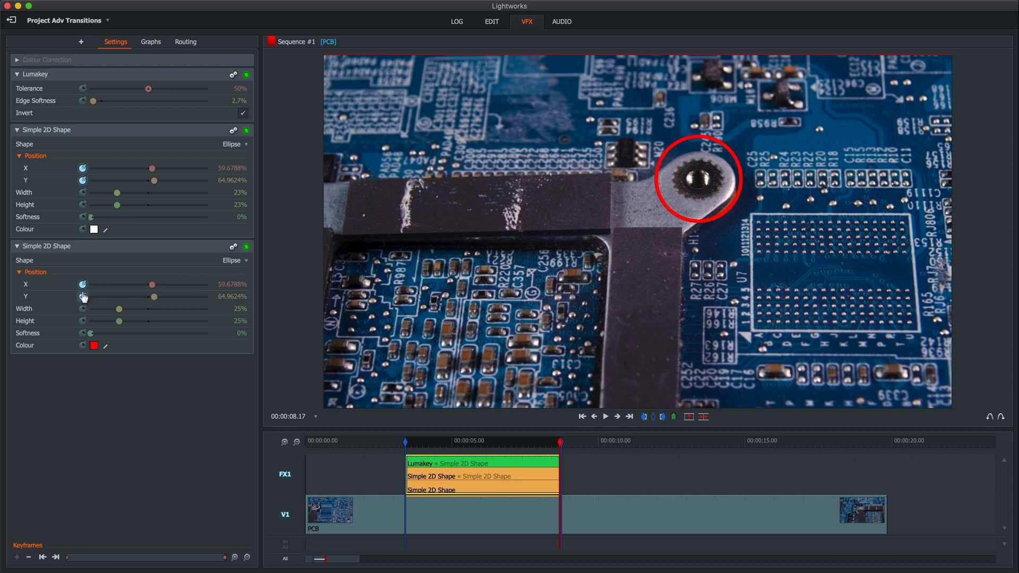
pyautogui.moveTo(83, 296)
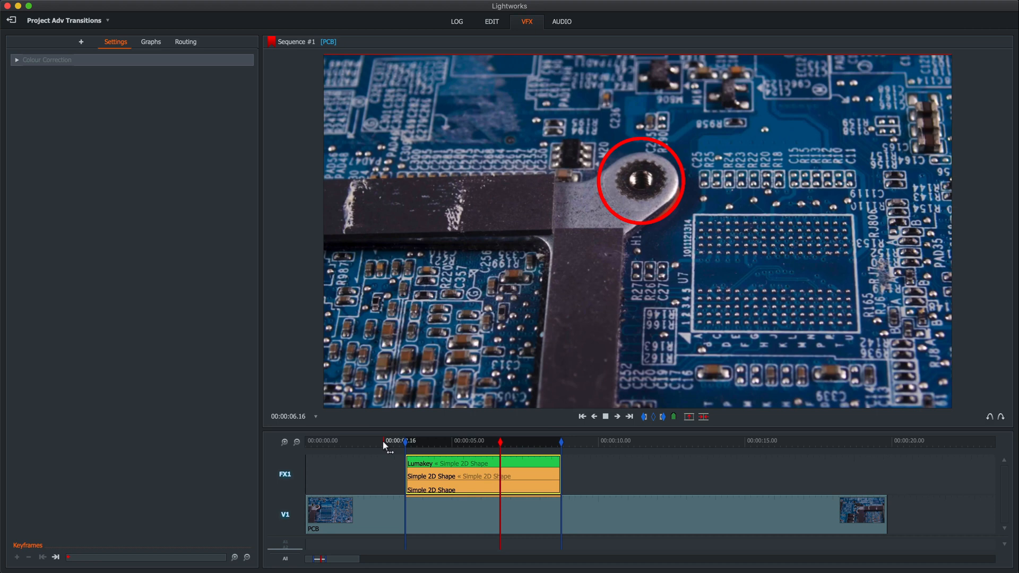
# Step: Preview the motion, then stop near 00:00:04.23 to recentre the ring on the screw as a mid keyframe
pyautogui.click(604, 416)
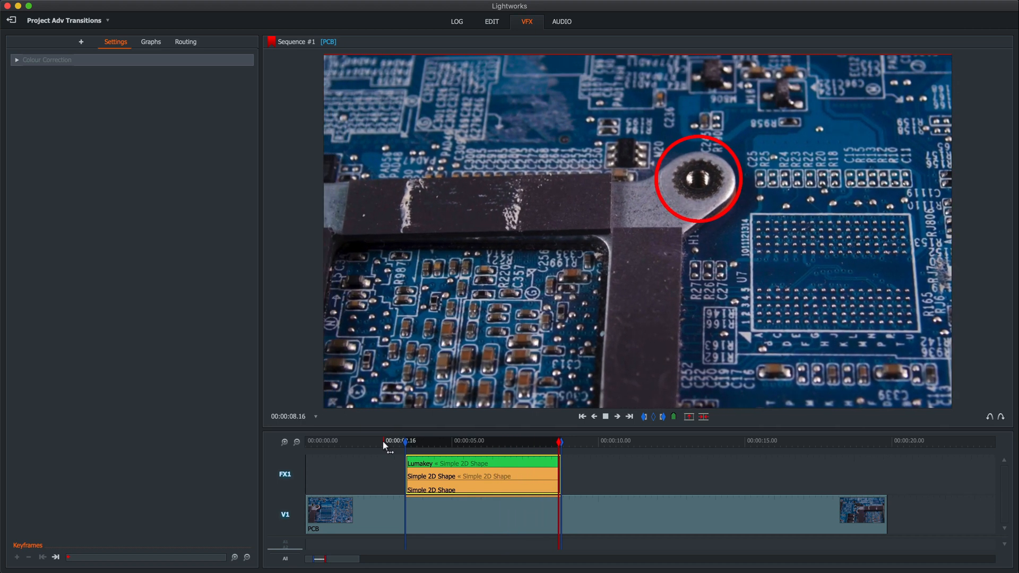
pyautogui.moveTo(404, 441); pyautogui.dragTo(389, 443)
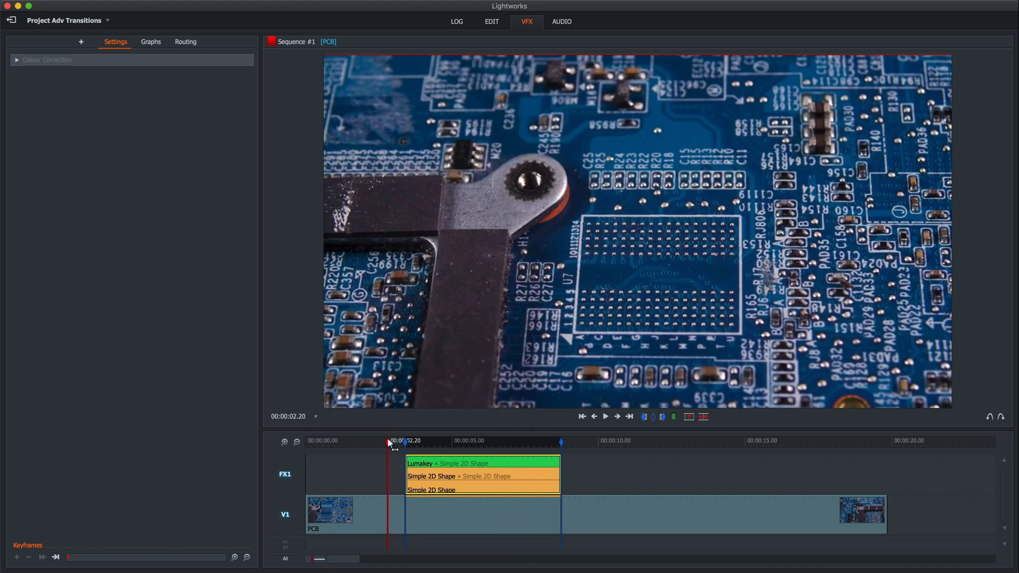
pyautogui.click(604, 416)
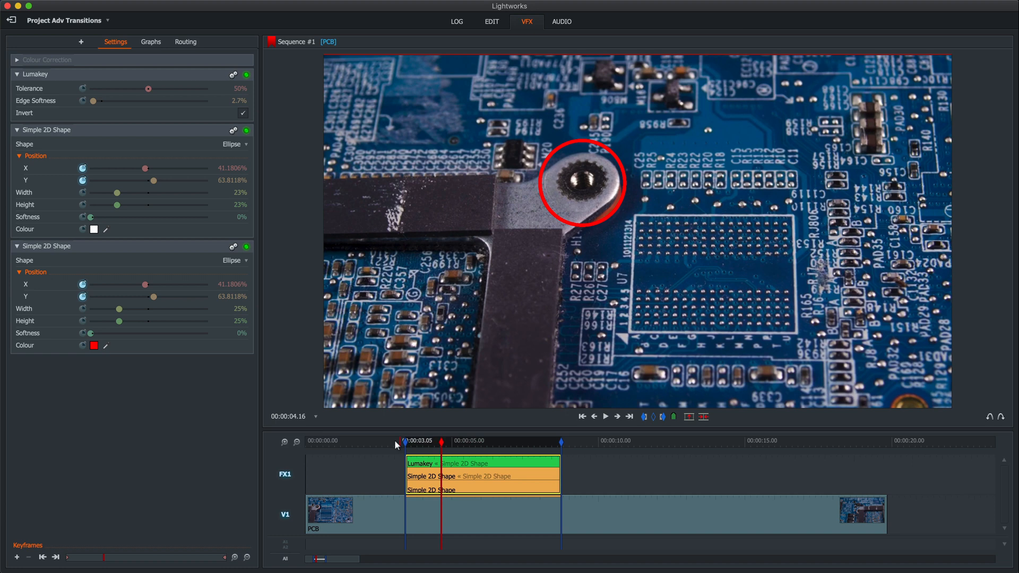
pyautogui.click(603, 416)
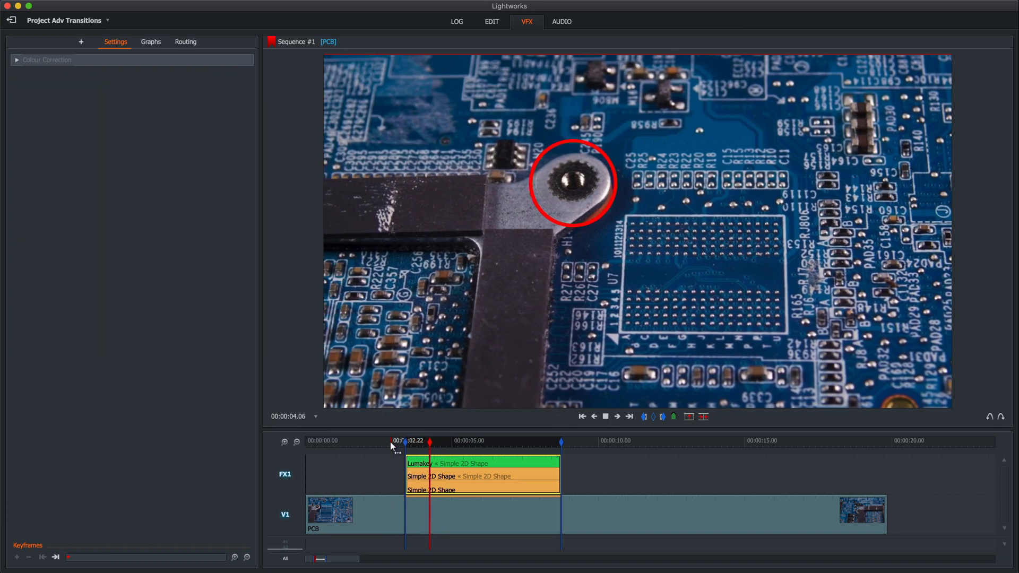
pyautogui.click(489, 440)
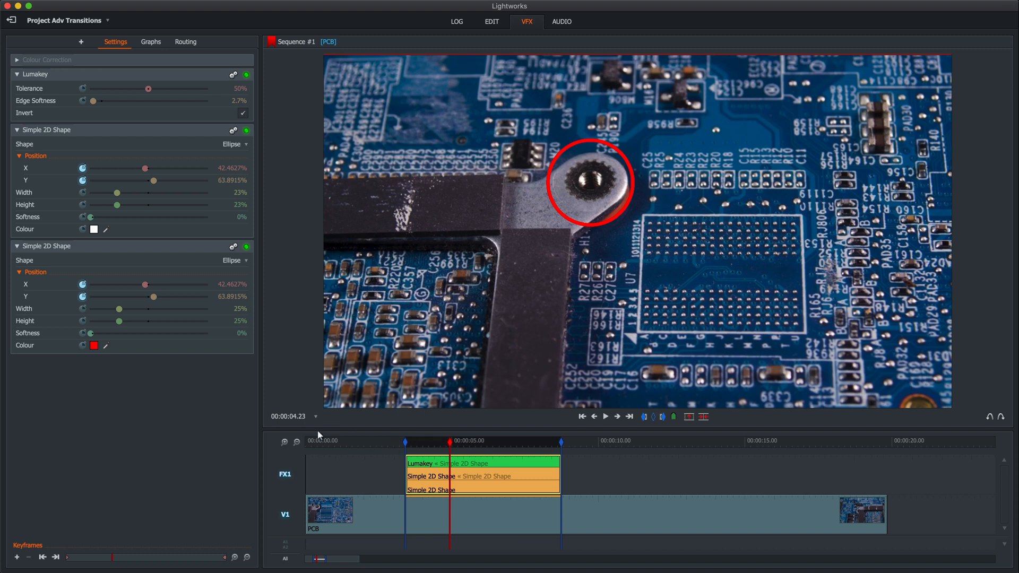
pyautogui.moveTo(83, 193)
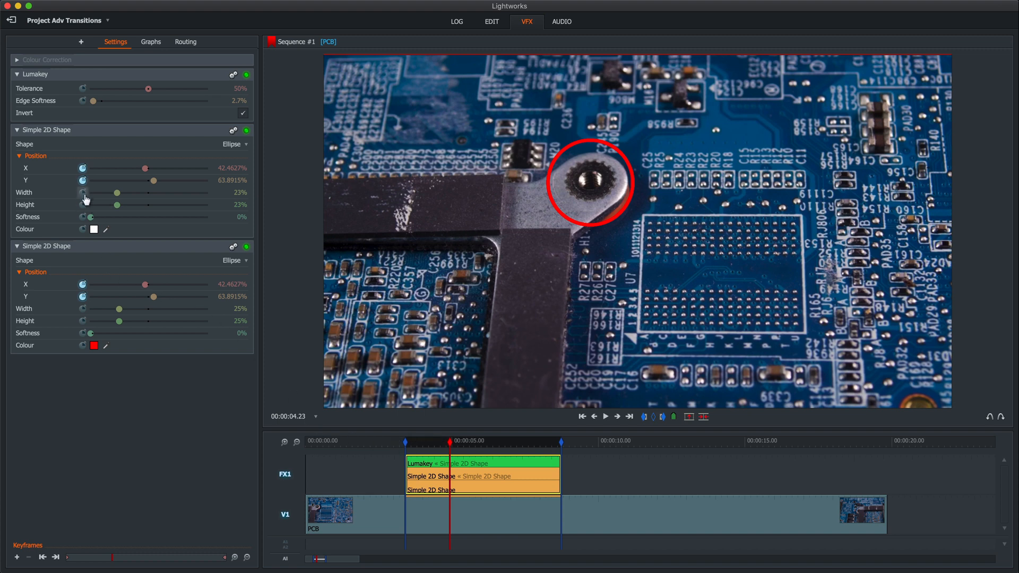
pyautogui.moveTo(83, 321)
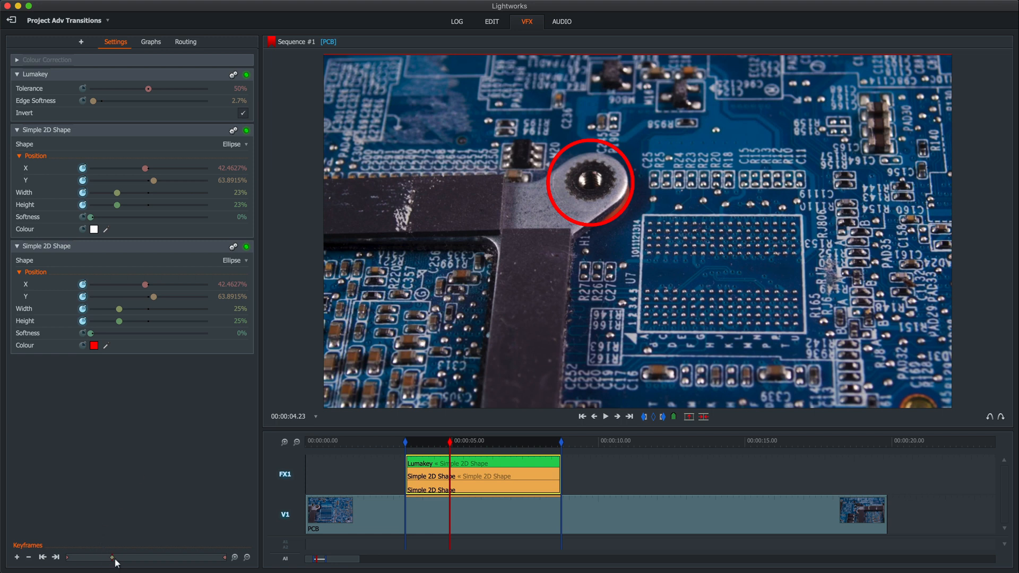
pyautogui.moveTo(198, 433)
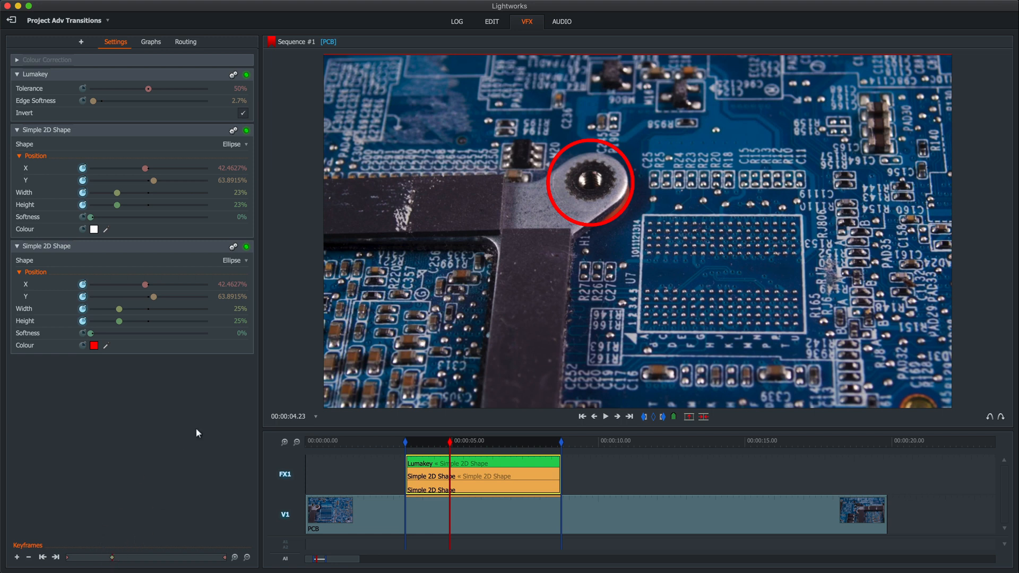
# Step: At about 00:00:06.18, keep the ring centred on the screw and begin enlarging its Width
pyautogui.click(604, 416)
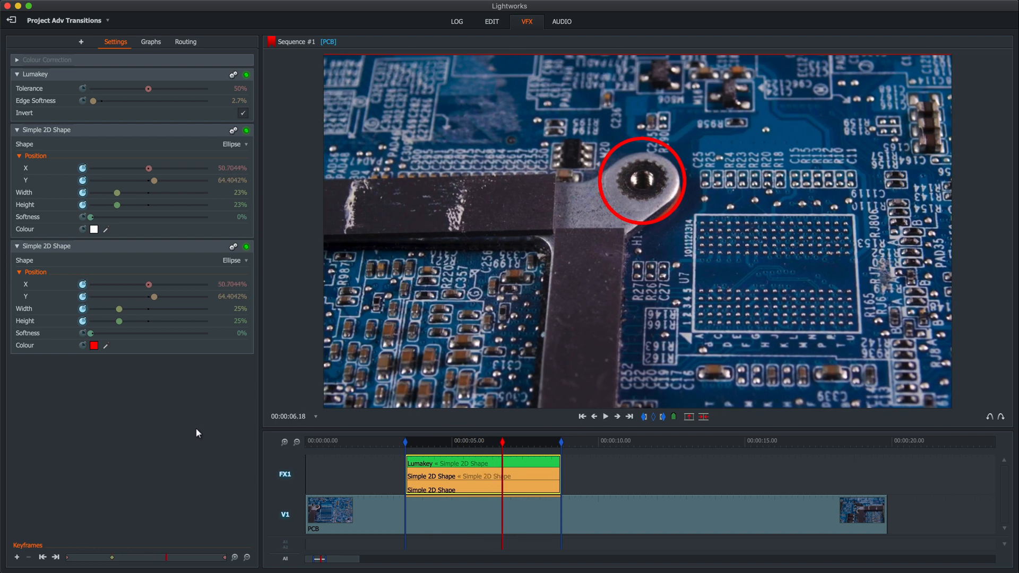
pyautogui.moveTo(210, 197)
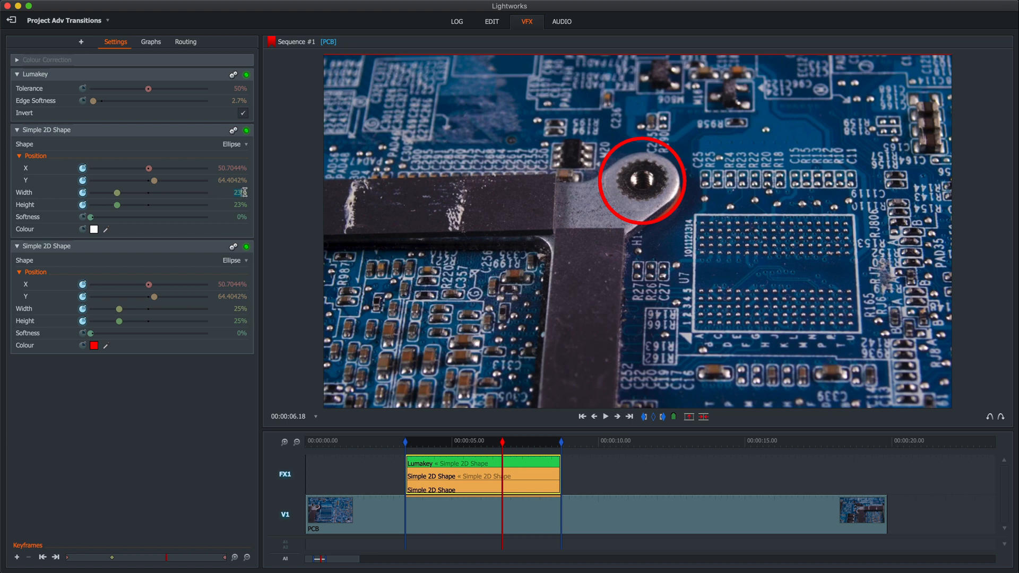
pyautogui.moveTo(116, 192); pyautogui.dragTo(129, 192)
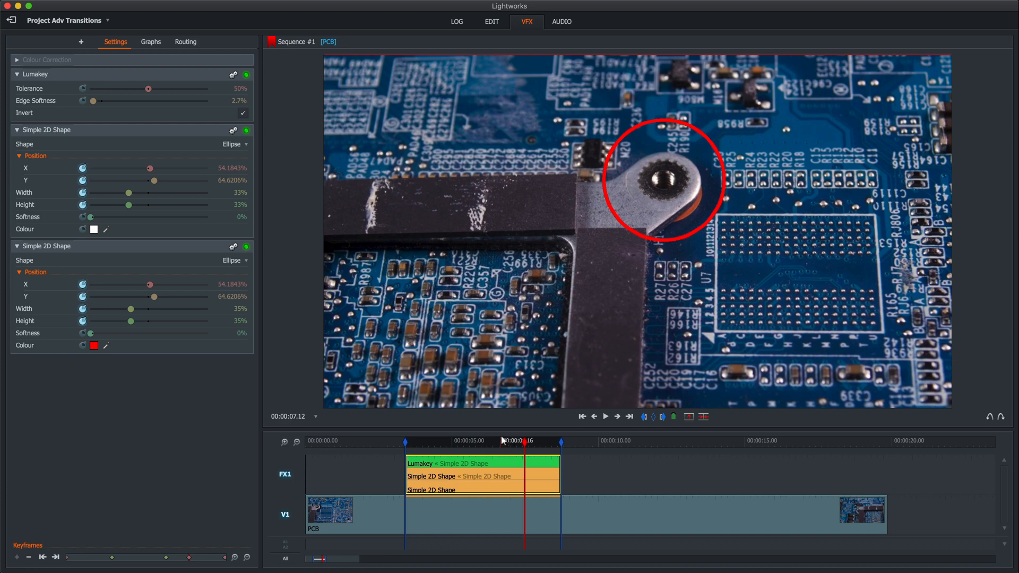
# Step: At the clip end, reduce the red shape's Width/Height so the ring shrinks back
pyautogui.moveTo(523, 440); pyautogui.dragTo(547, 440)
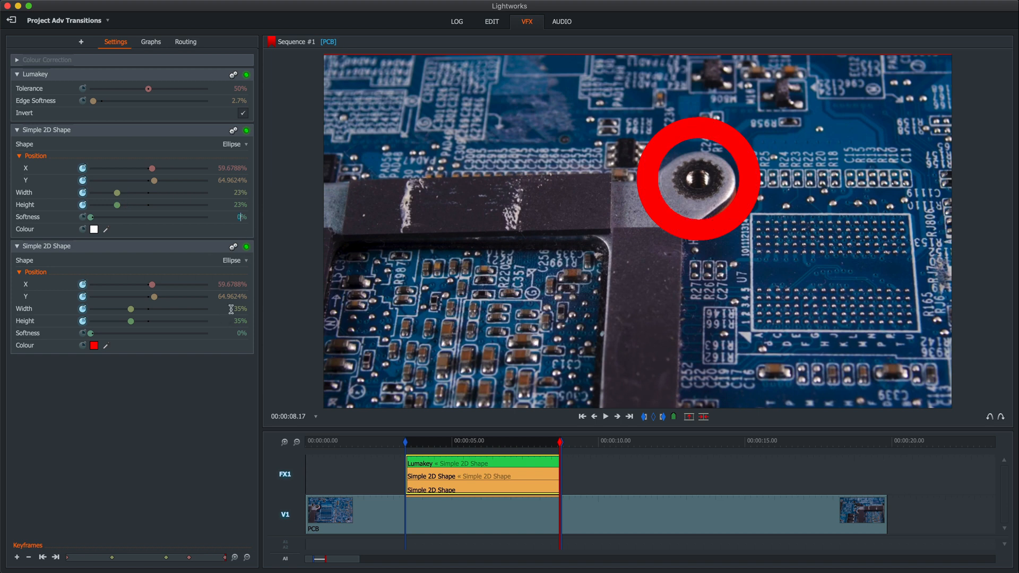
pyautogui.moveTo(129, 308); pyautogui.dragTo(117, 308)
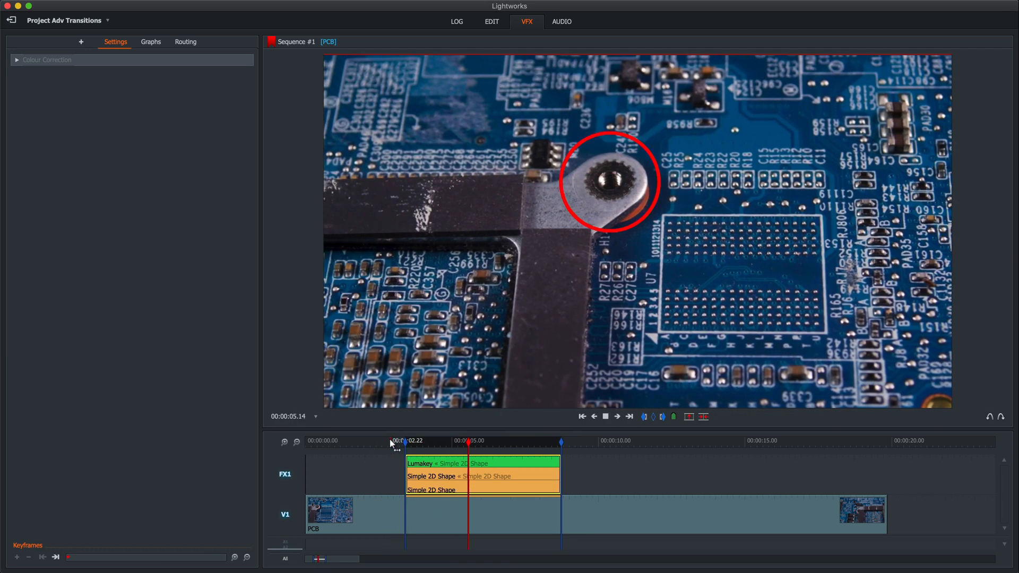
pyautogui.click(527, 440)
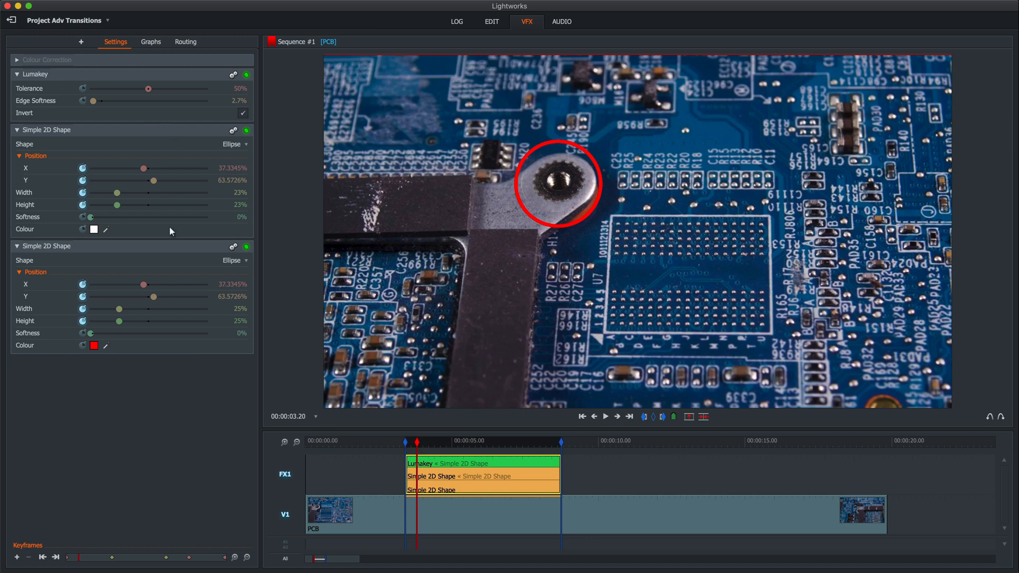
pyautogui.moveTo(140, 141)
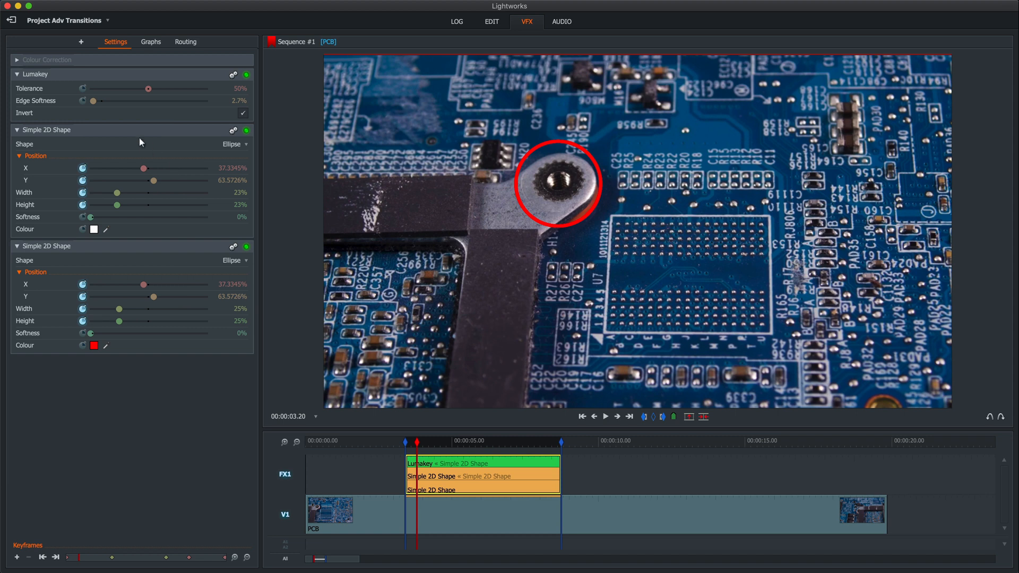
pyautogui.moveTo(160, 104)
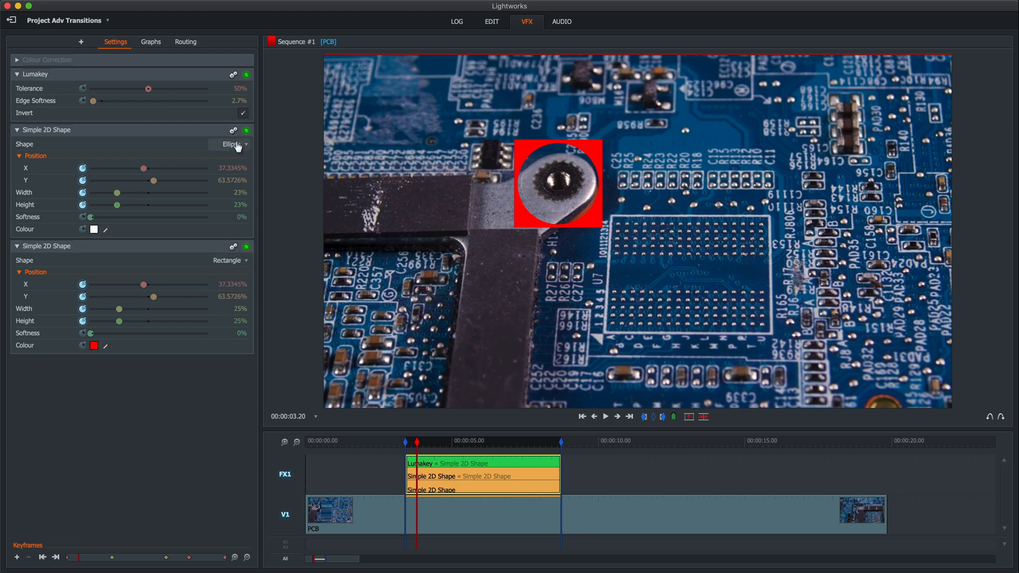
# Step: Set the inner Simple 2D Shape to Rectangle so a red square frames the screw
pyautogui.click(229, 143)
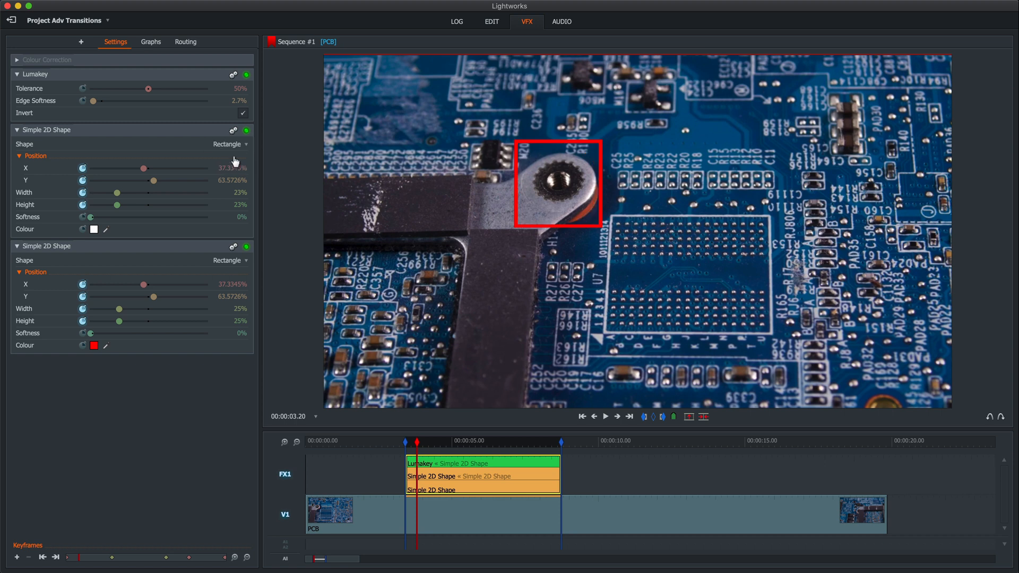